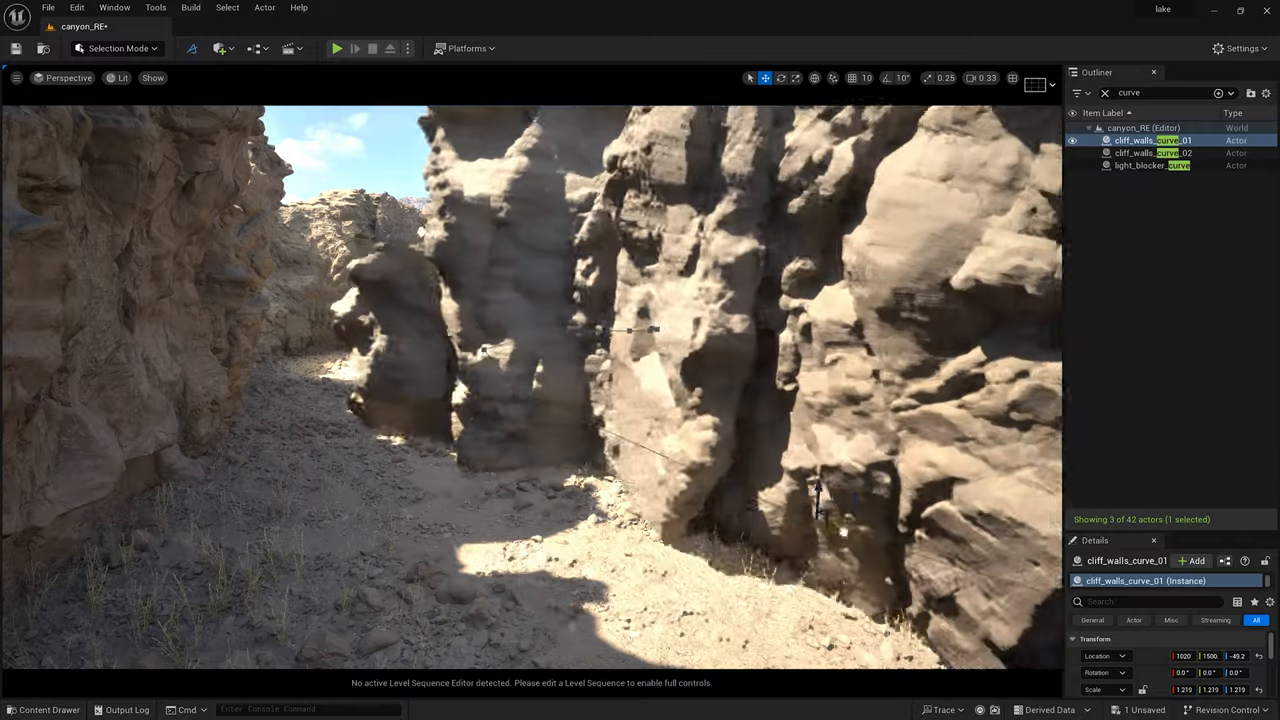
Preview the rocky ground and dry grass meshes, then return to the canyon_demo level.
click(1150, 152)
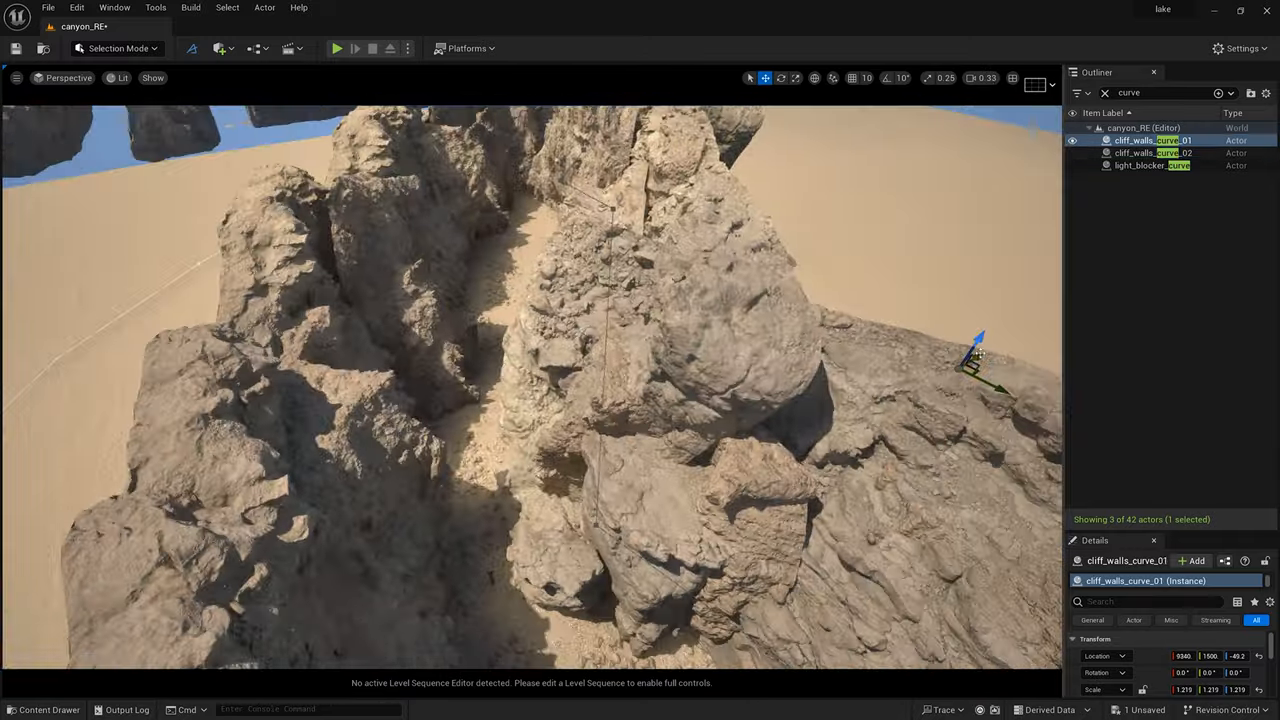
click(1150, 140)
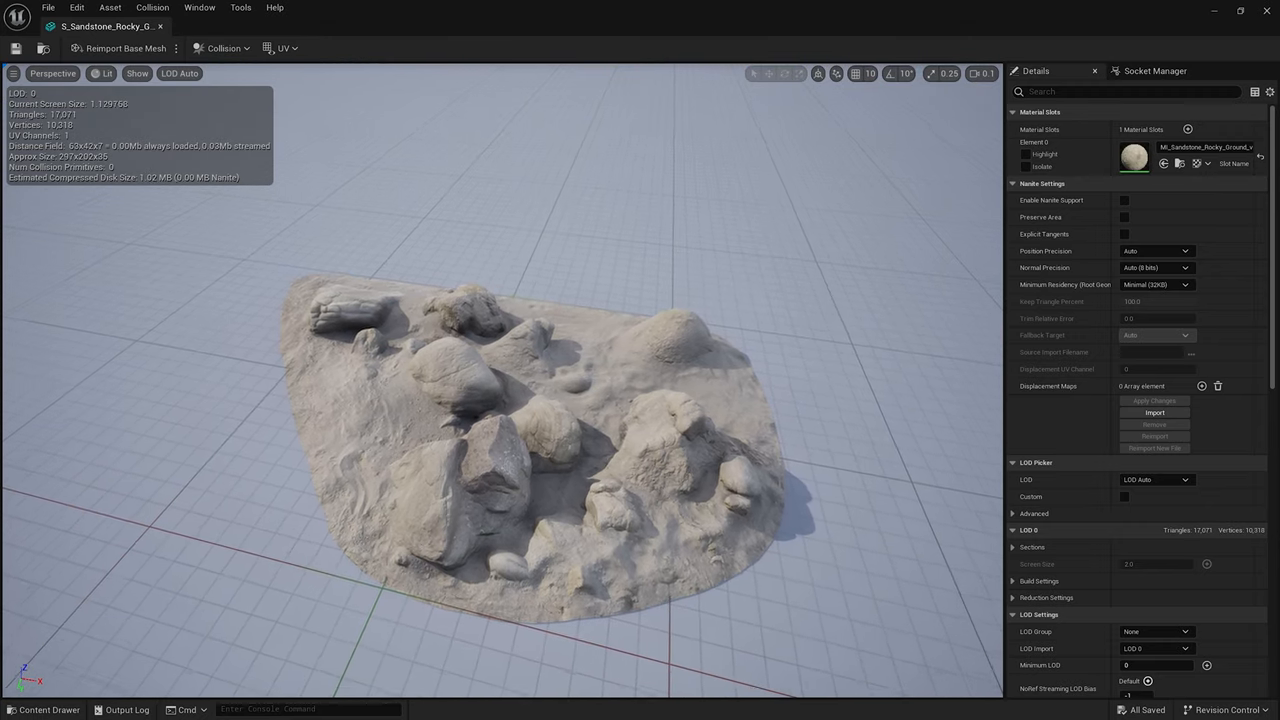
scroll(down, 3)
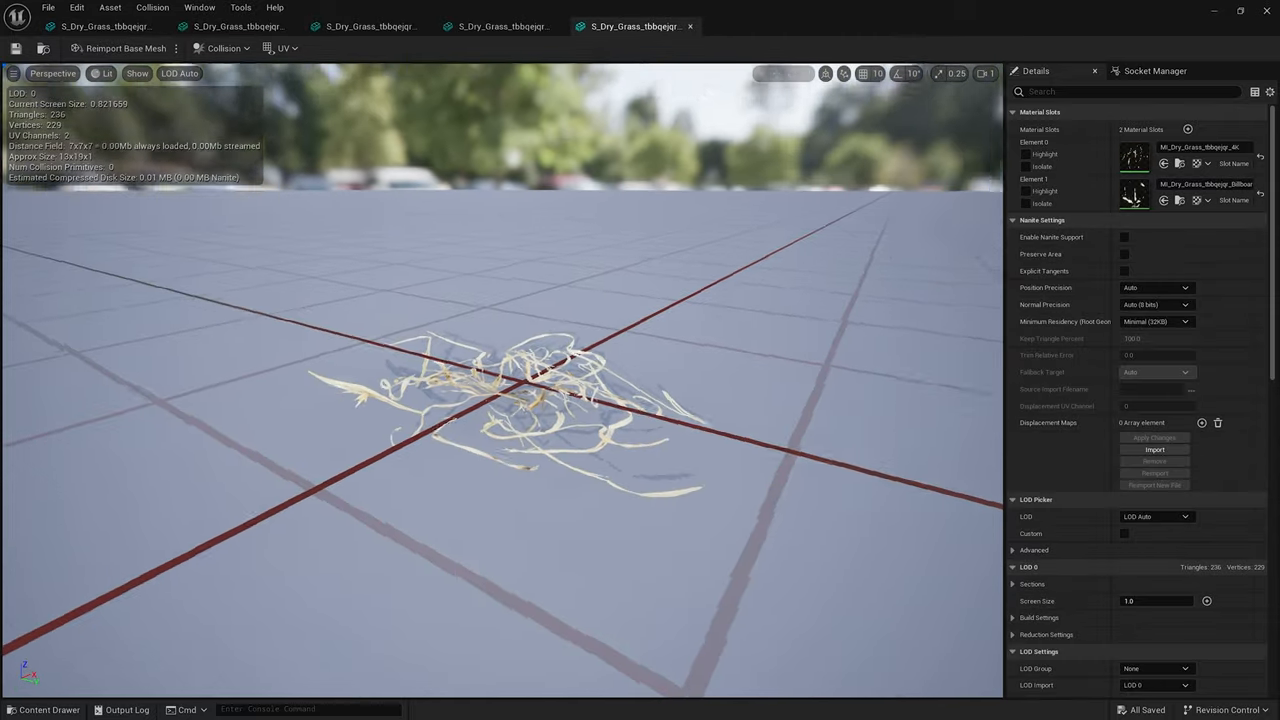
click(688, 26)
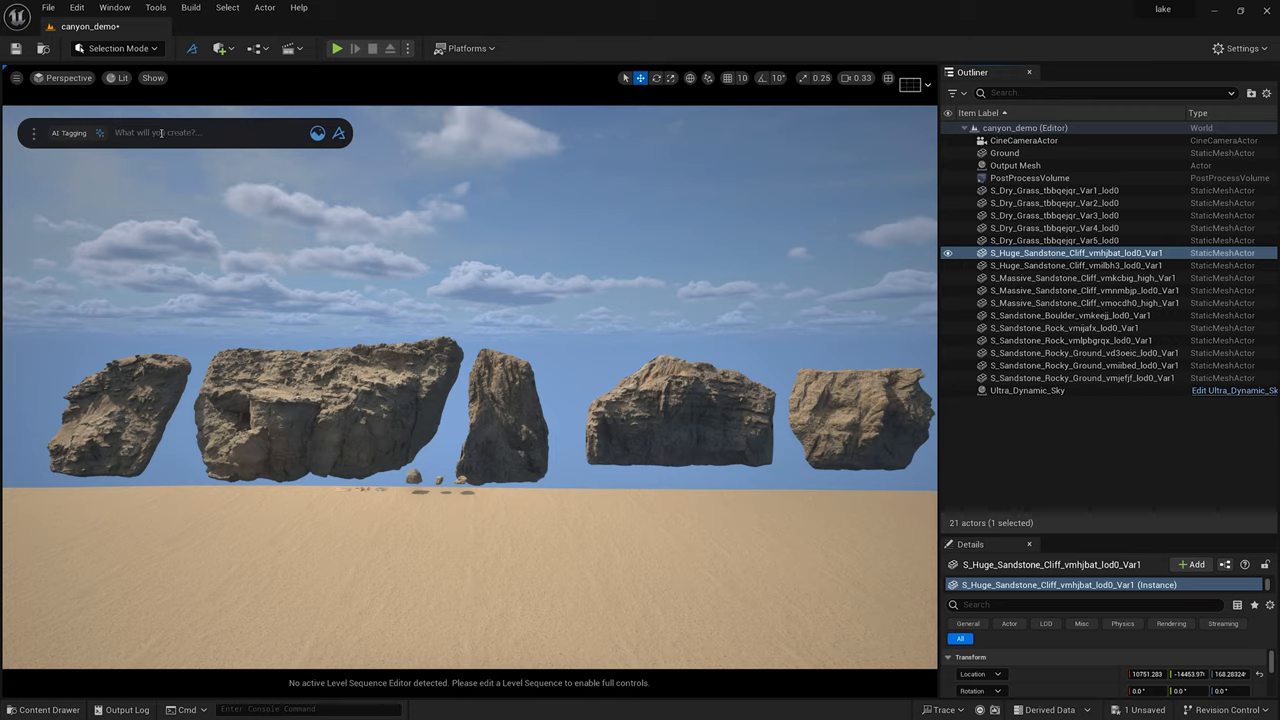
Find the Curve Tool via Dash search 'cur' and show its projection drawing settings.
text(cur)
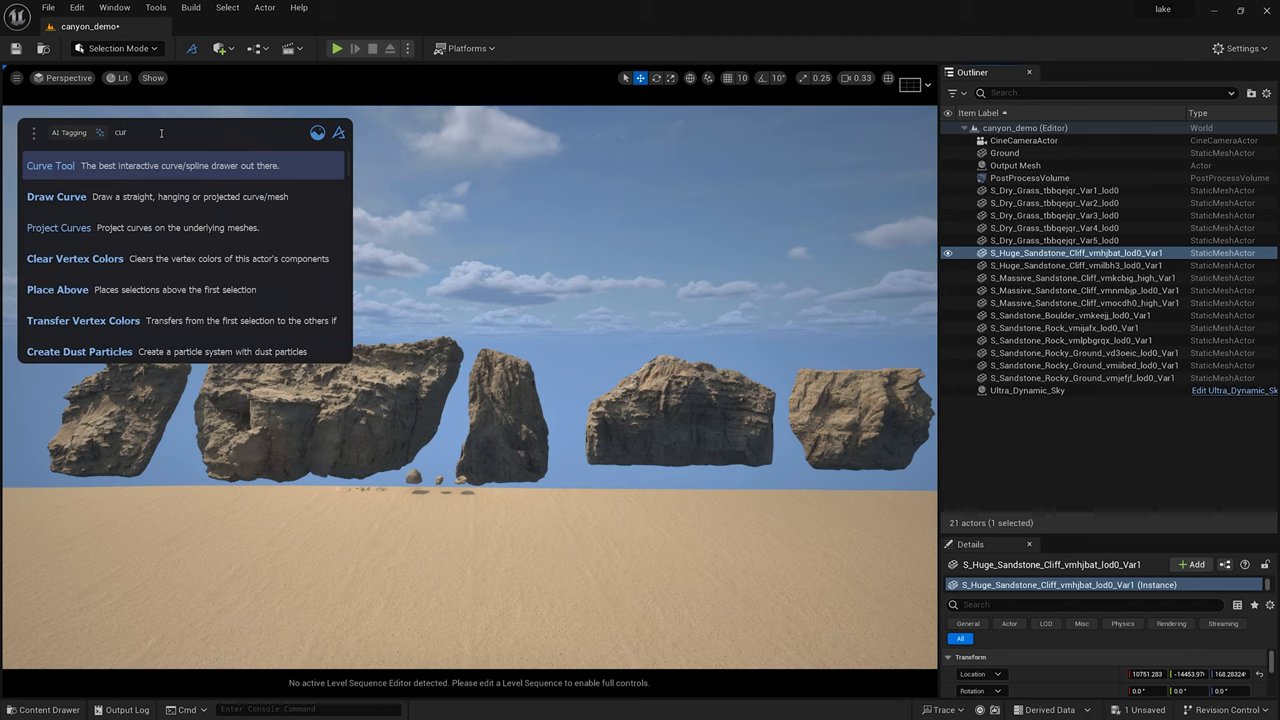
click(50, 164)
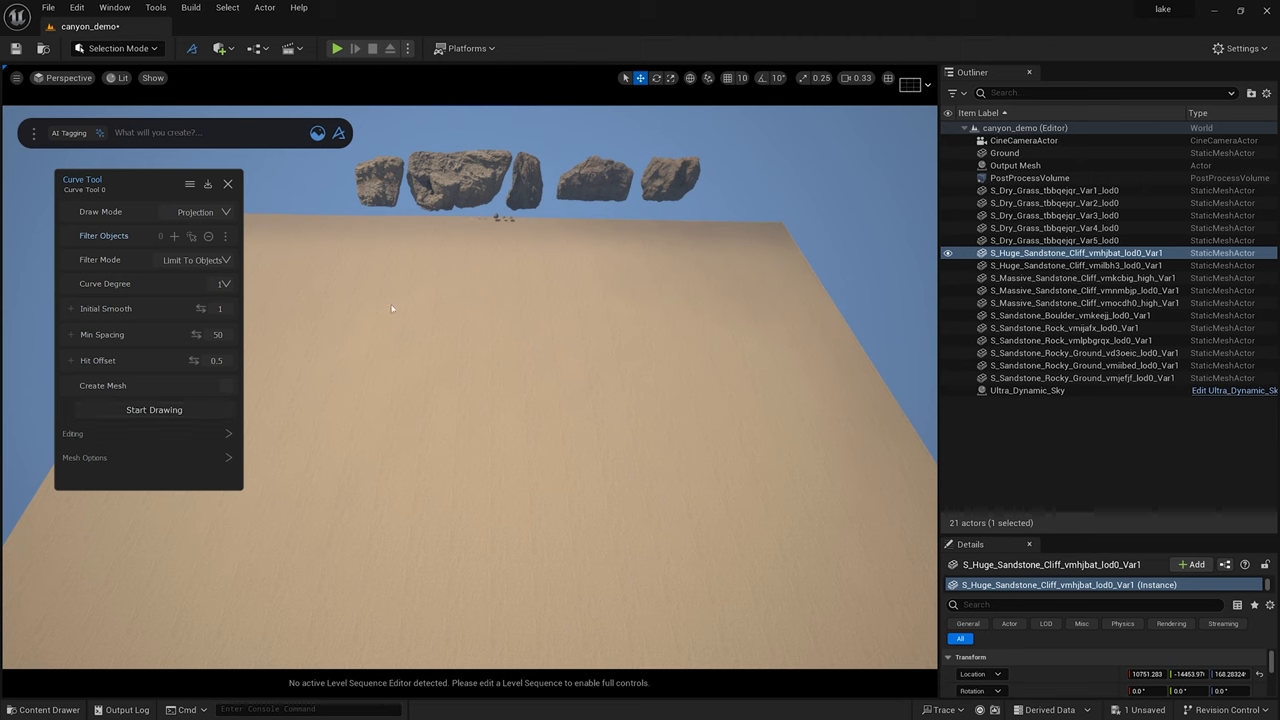
Draw a projected curve across the sand toward the rocks, creating a dash_curve actor.
click(154, 408)
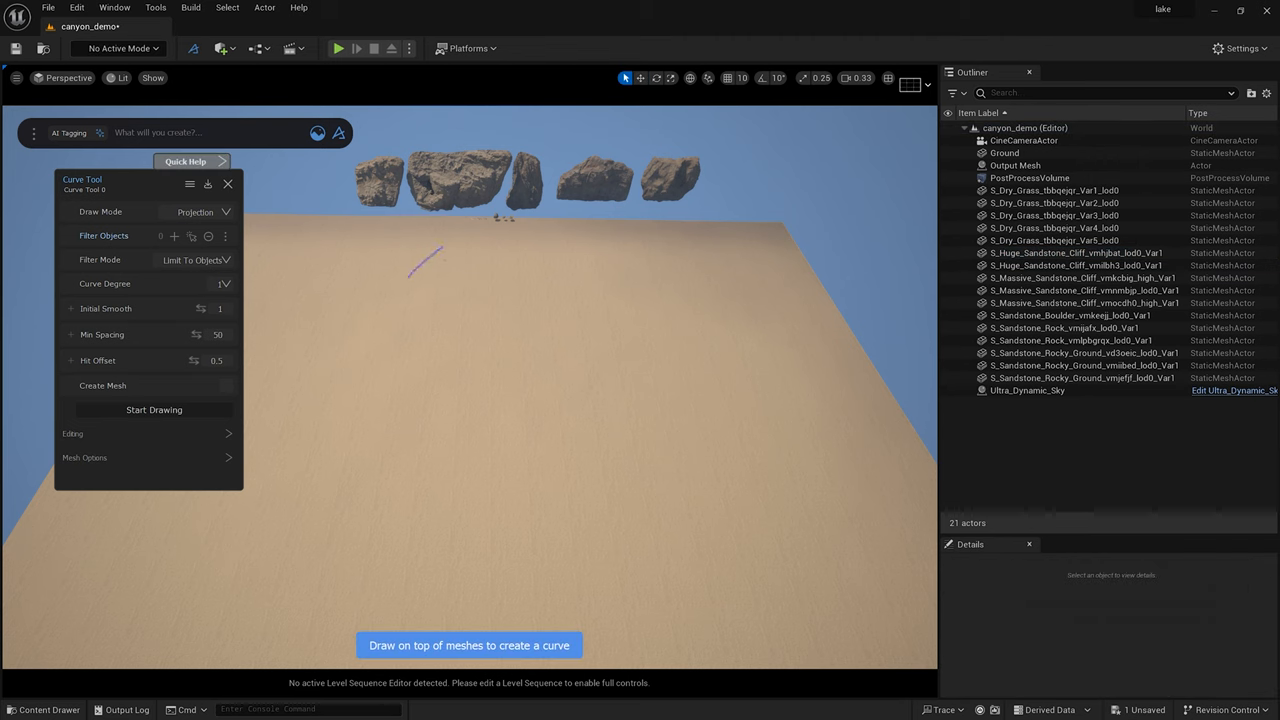
drag(440, 250, 438, 498)
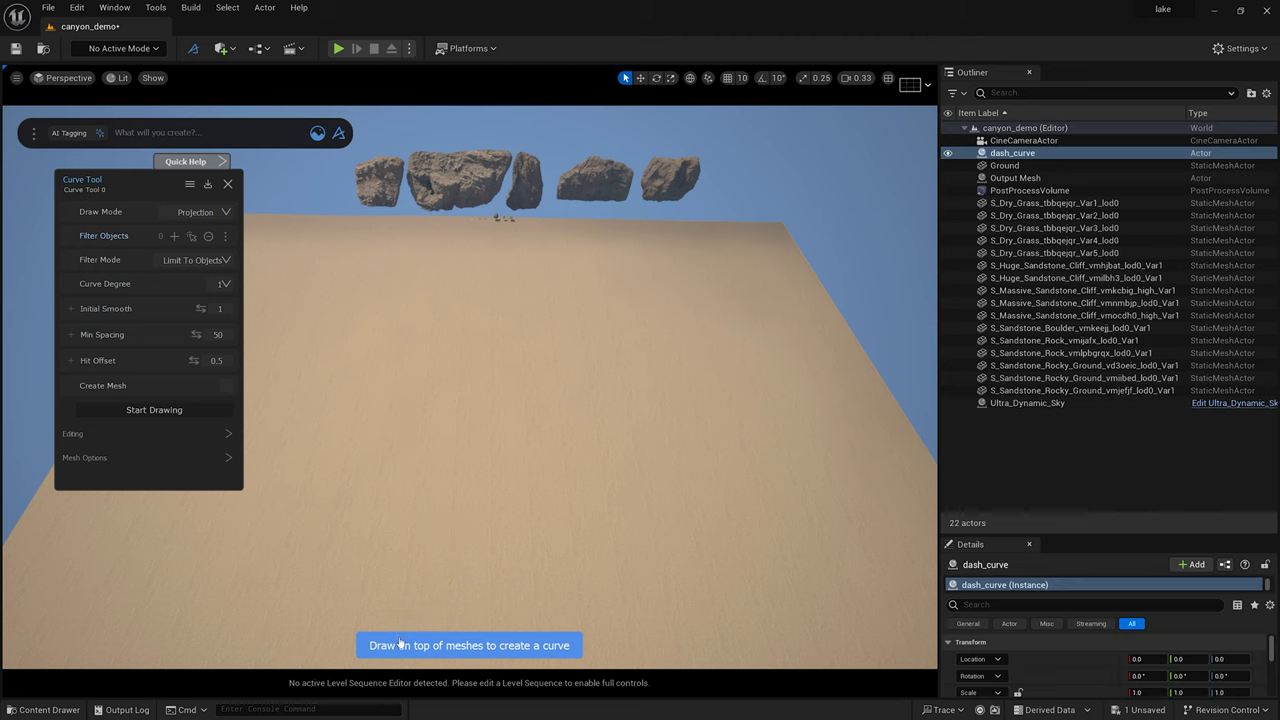
click(524, 396)
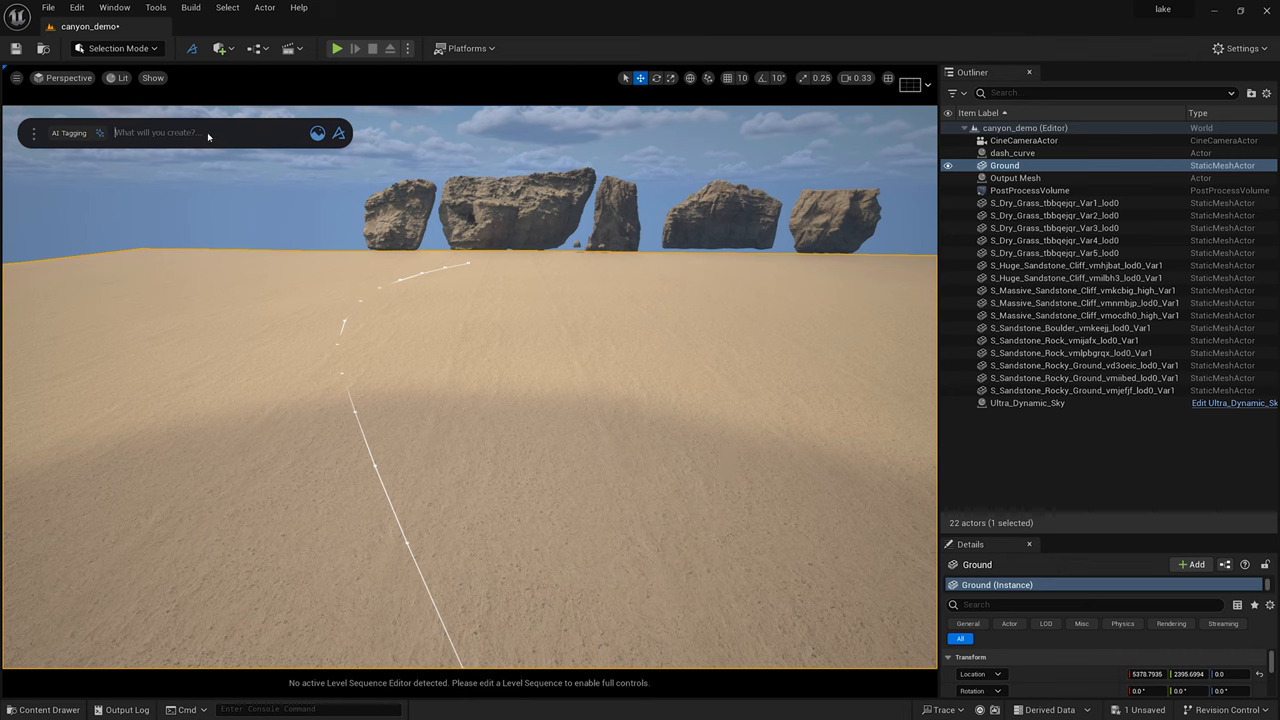
Create a Path Scatter placing the selected sandstone cliff meshes along the dash_curve.
text(path)
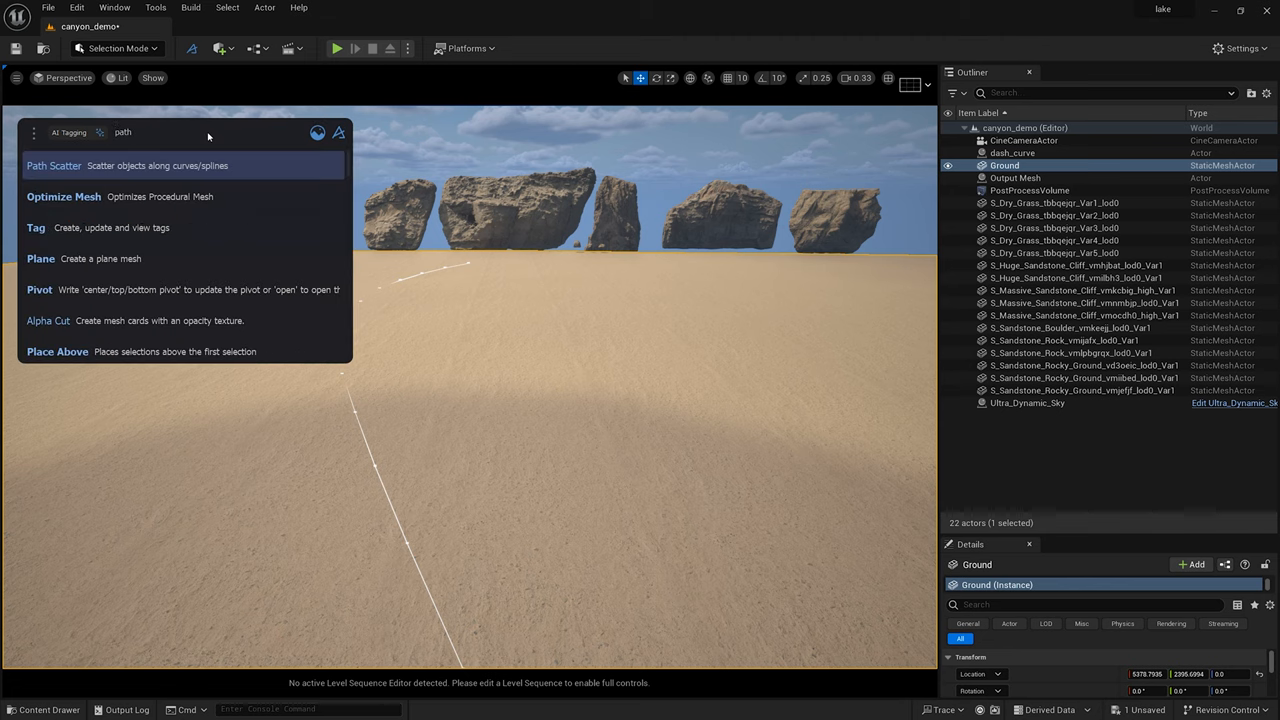
click(52, 164)
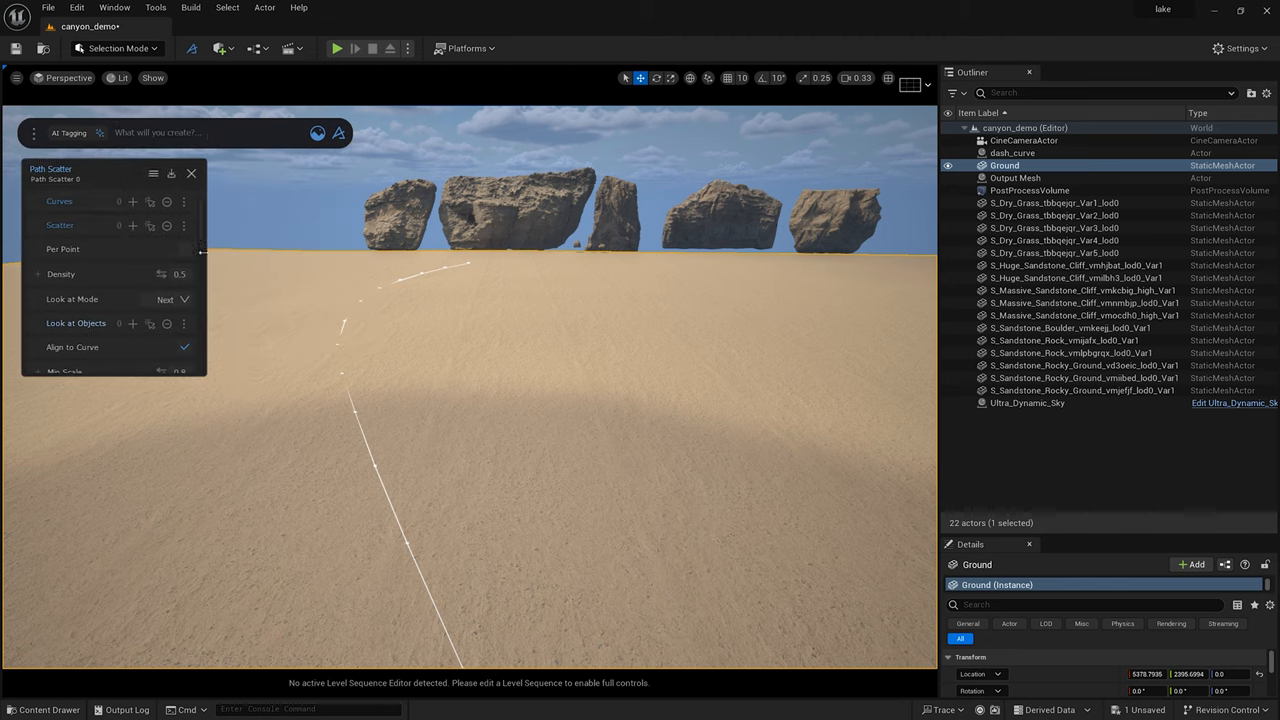
click(1012, 152)
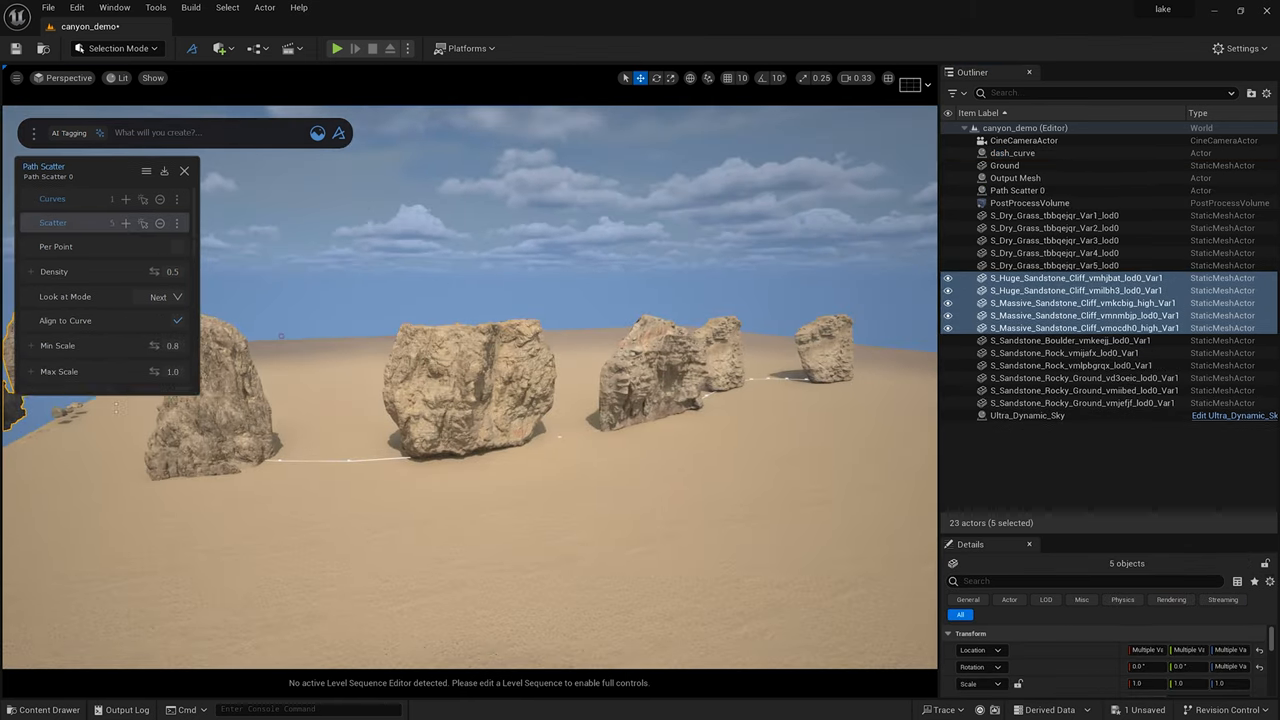
Set Twist Direction and tune Path Scatter so the huge cliffs form one continuous canyon wall.
scroll(down, 3)
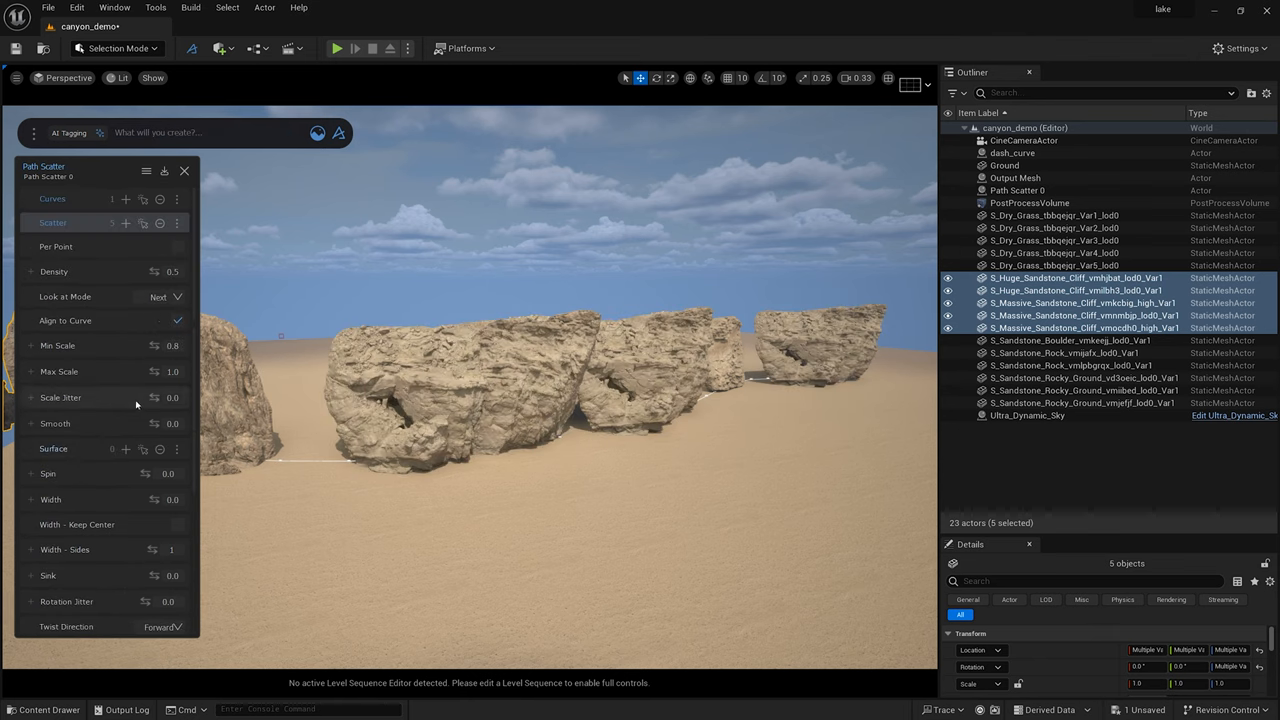
mouse_move(188, 356)
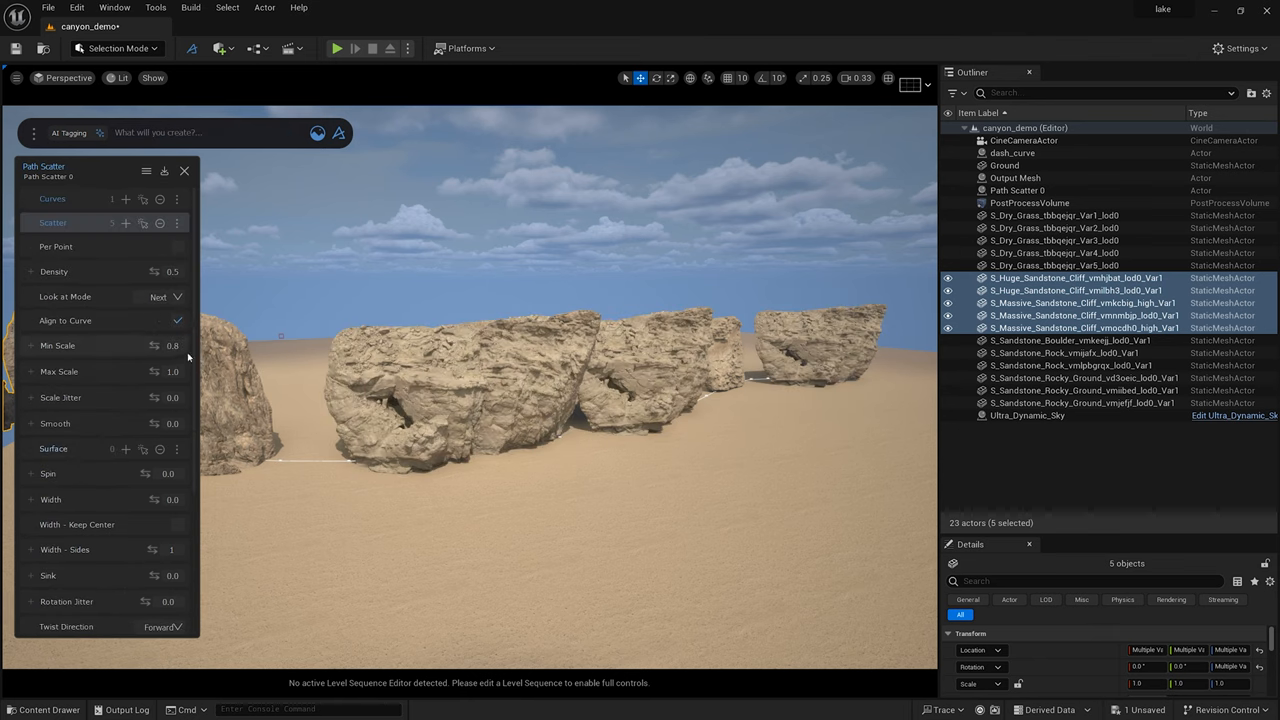
mouse_move(144, 344)
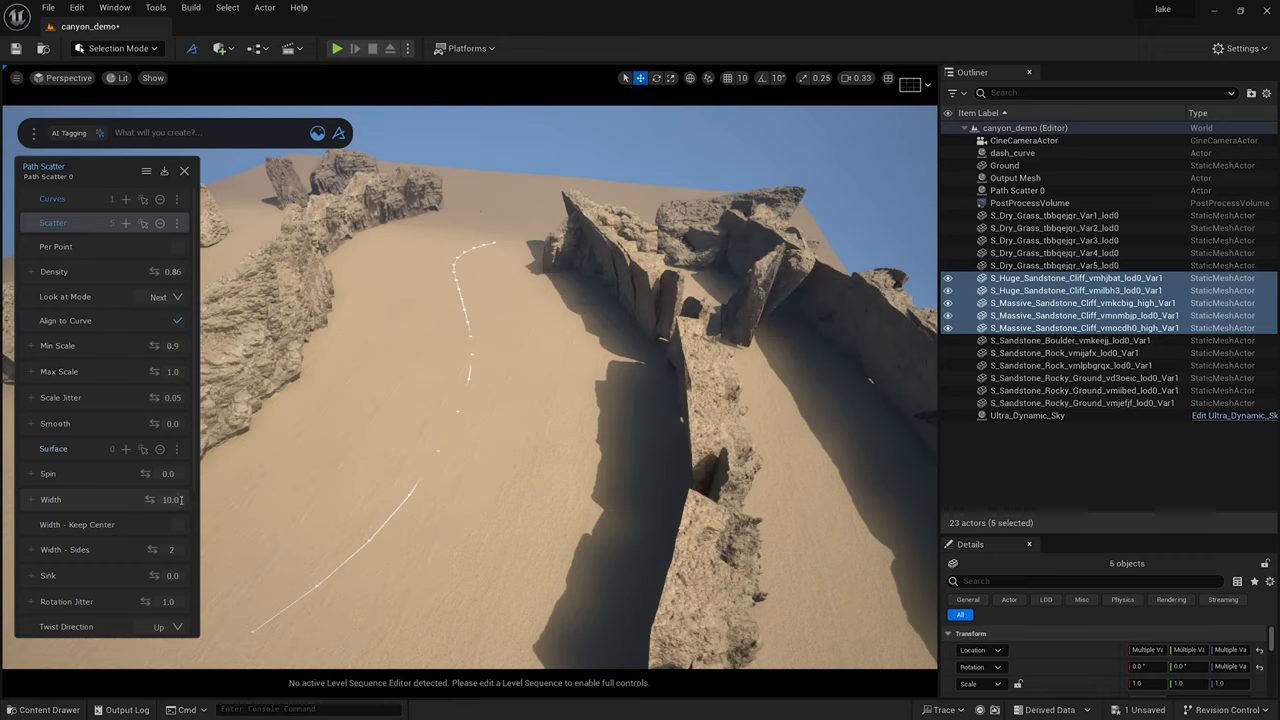
drag(170, 500, 140, 500)
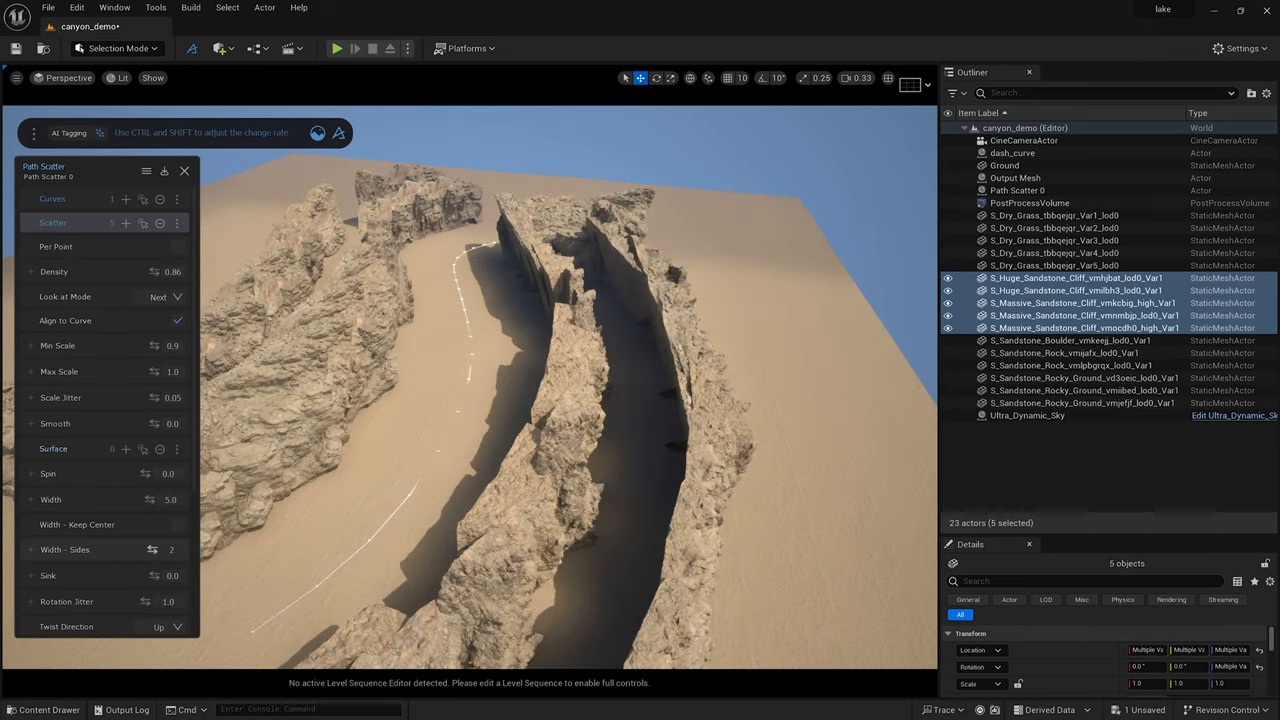
click(172, 548)
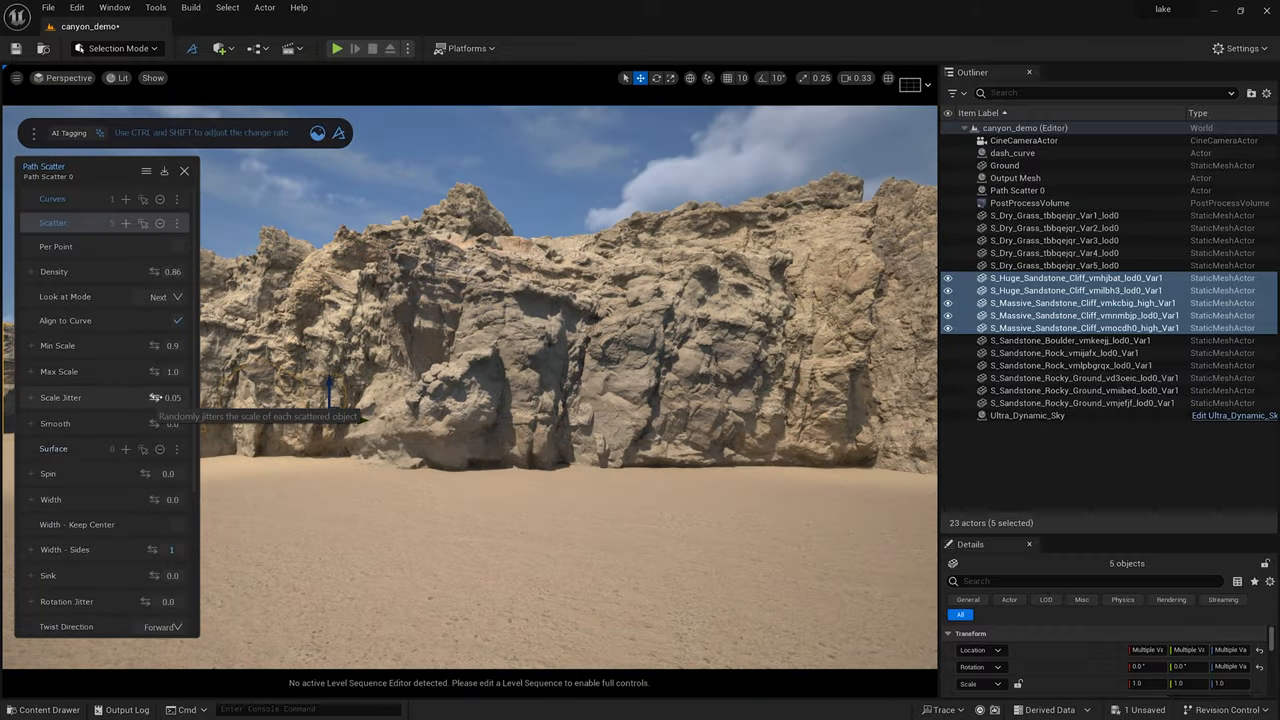
click(164, 268)
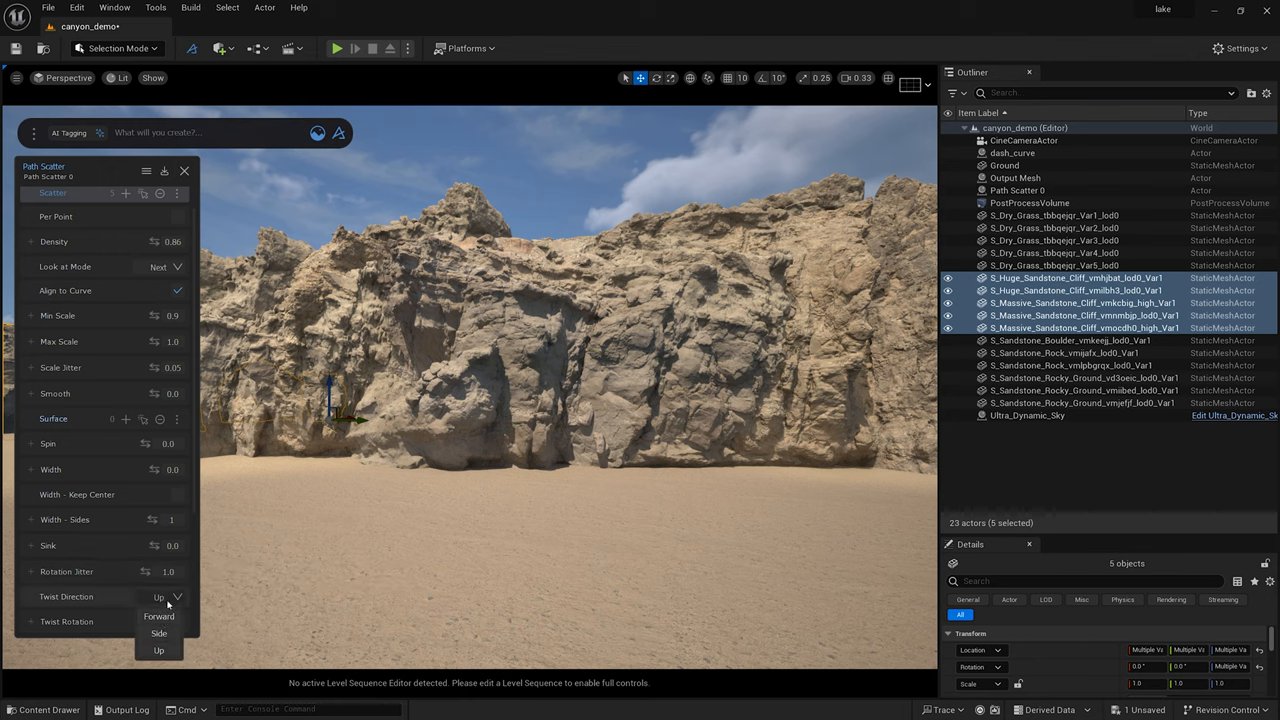
click(158, 632)
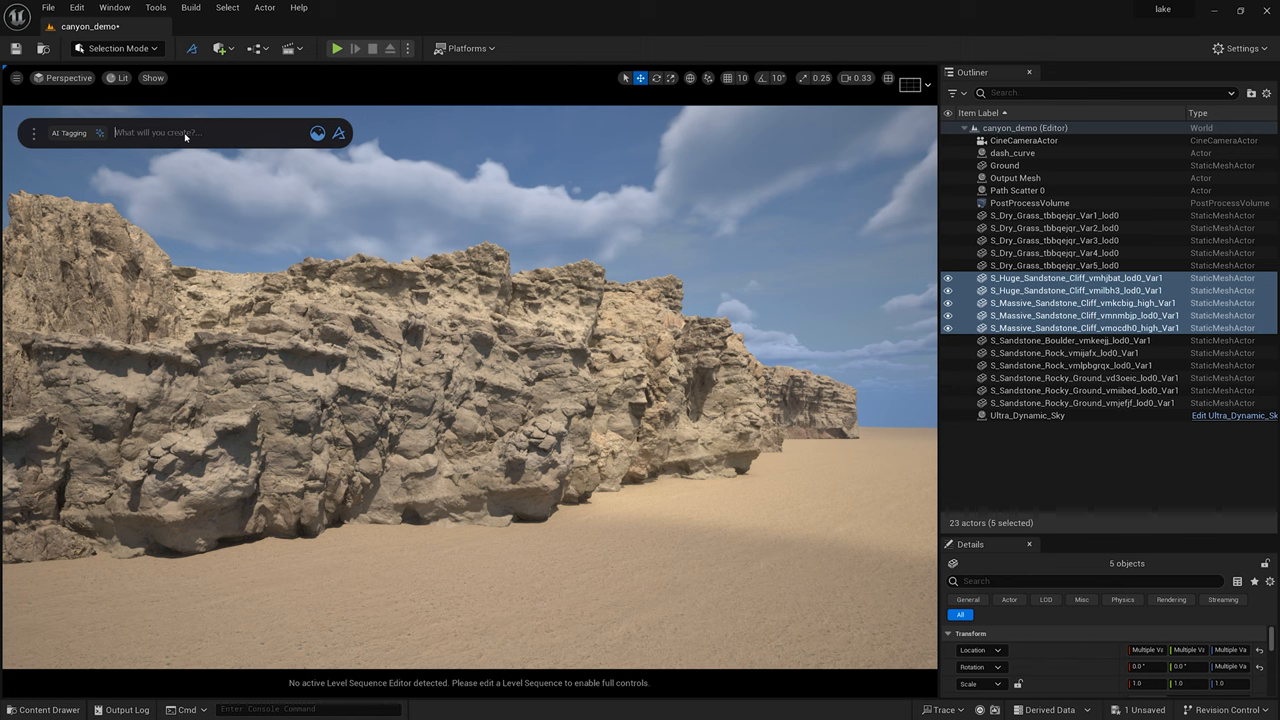
text(Su)
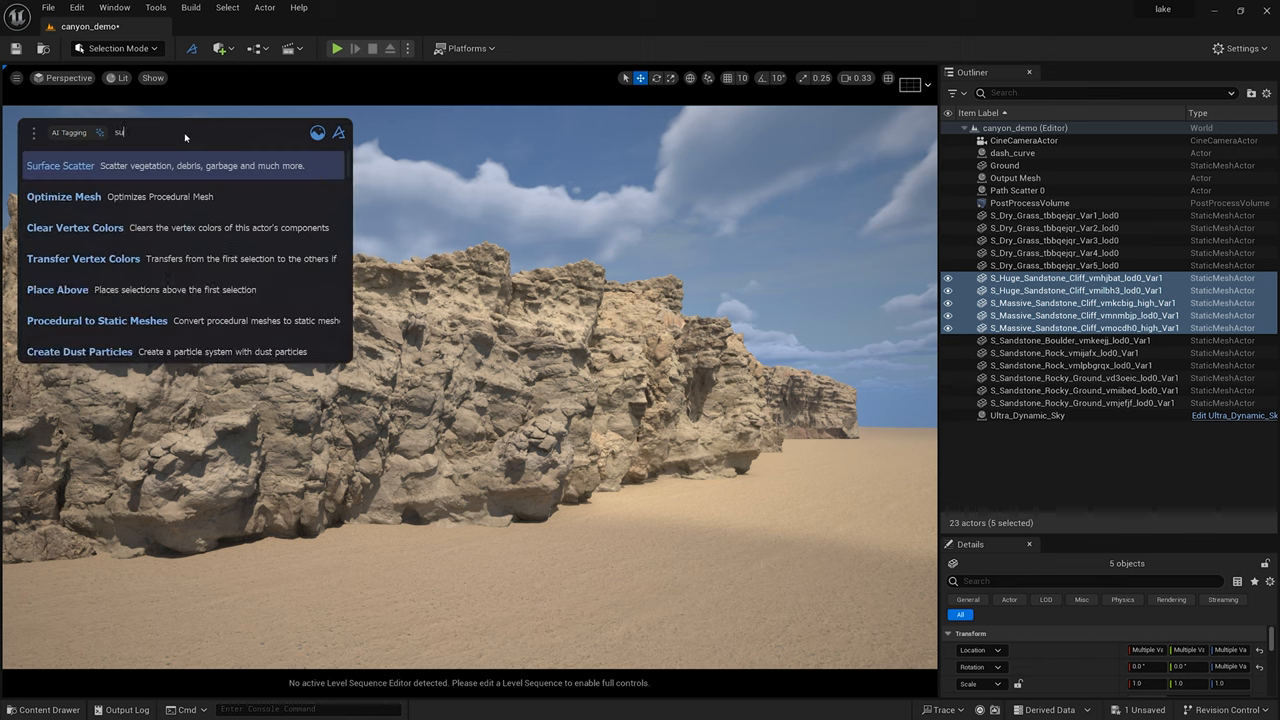
Surface-scatter rocky ground debris over the sand Ground with randomized rotation angles.
click(60, 164)
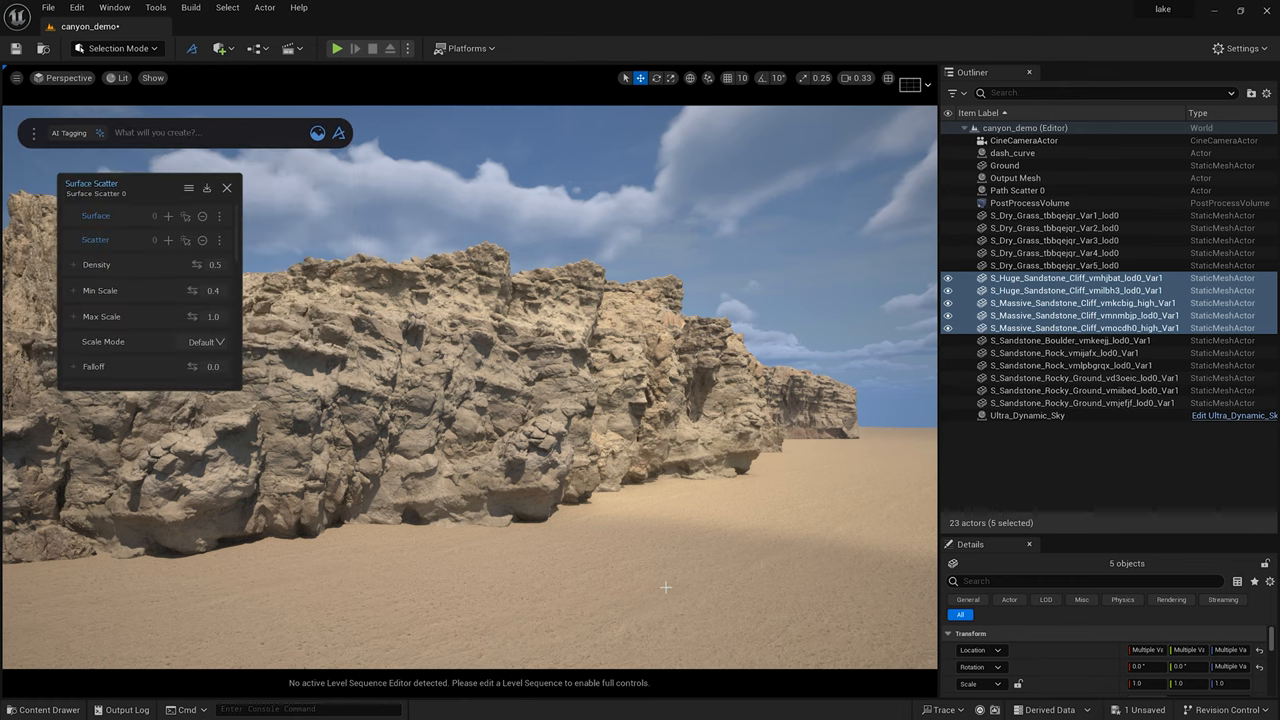
click(1004, 164)
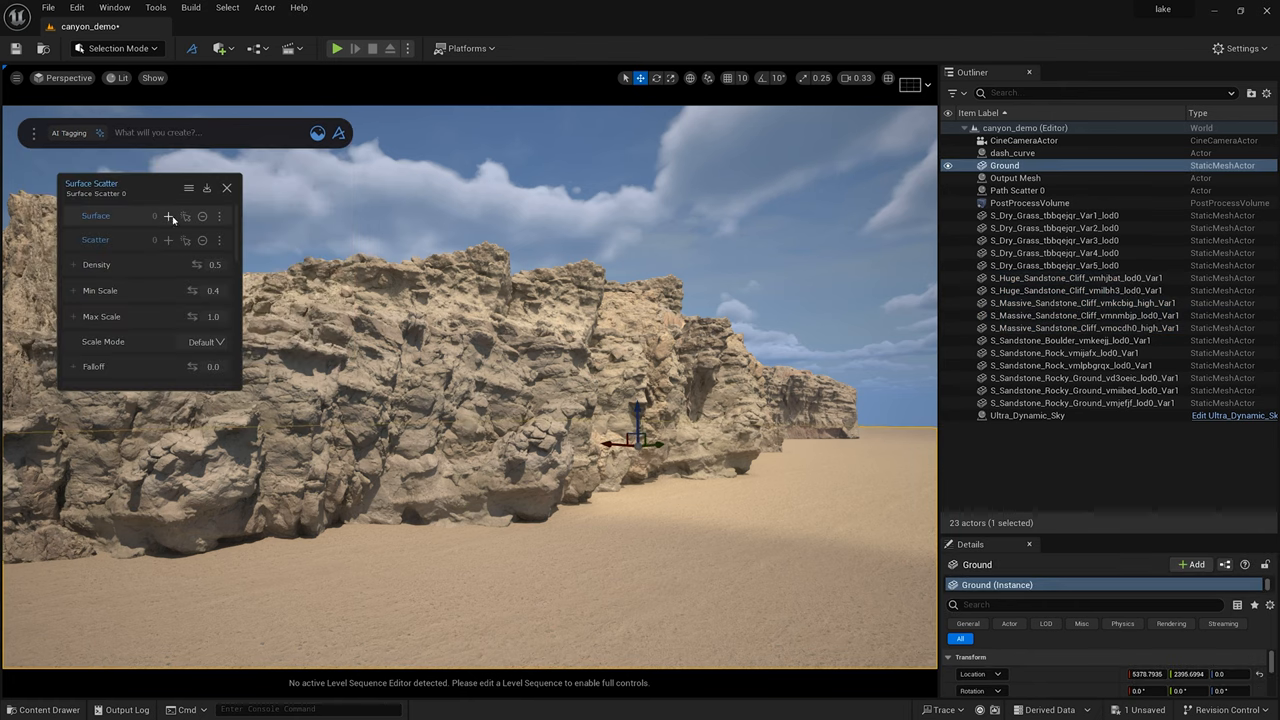
click(168, 216)
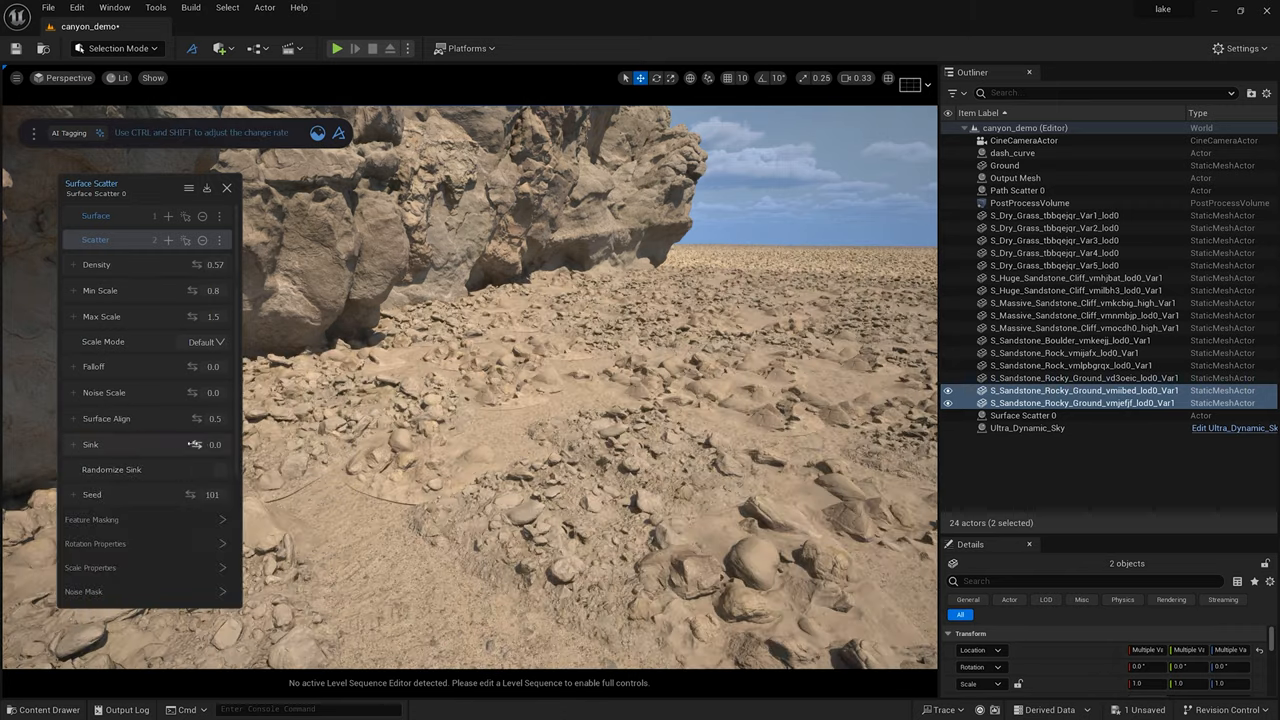
drag(196, 444, 210, 444)
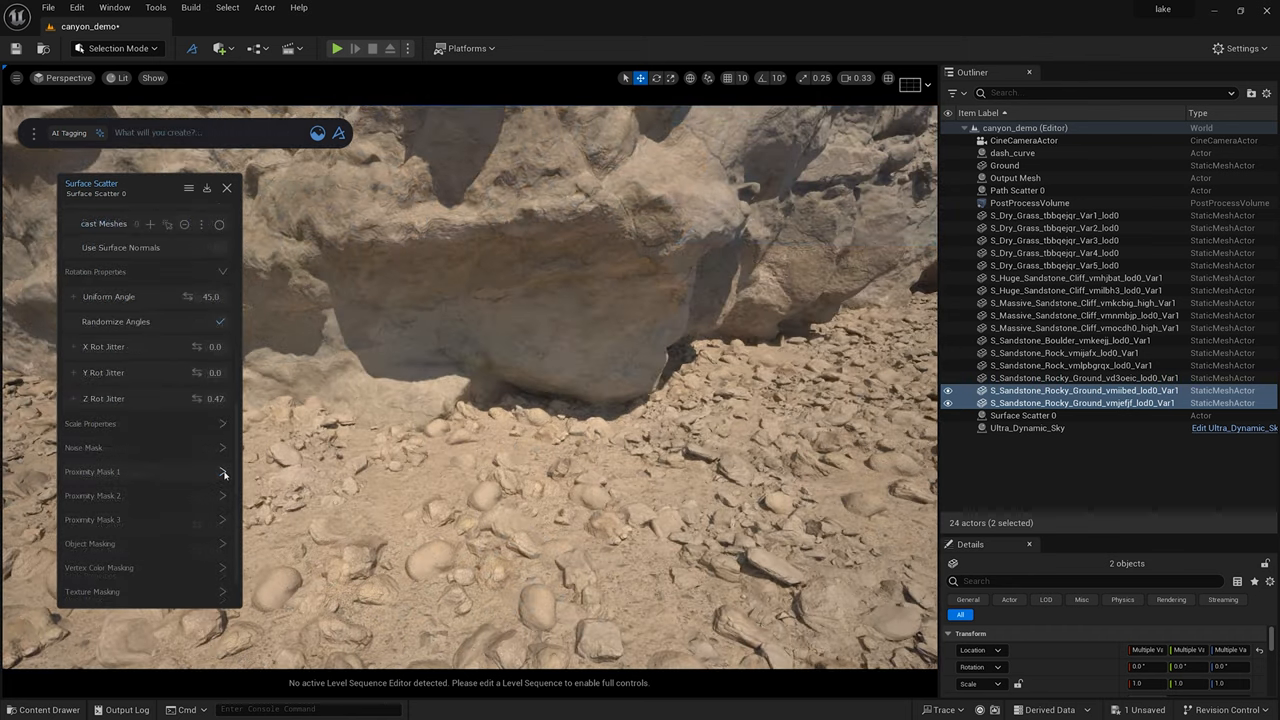
Add dash_curve as the object driving the debris scatter's Proximity Mask 1.
click(222, 472)
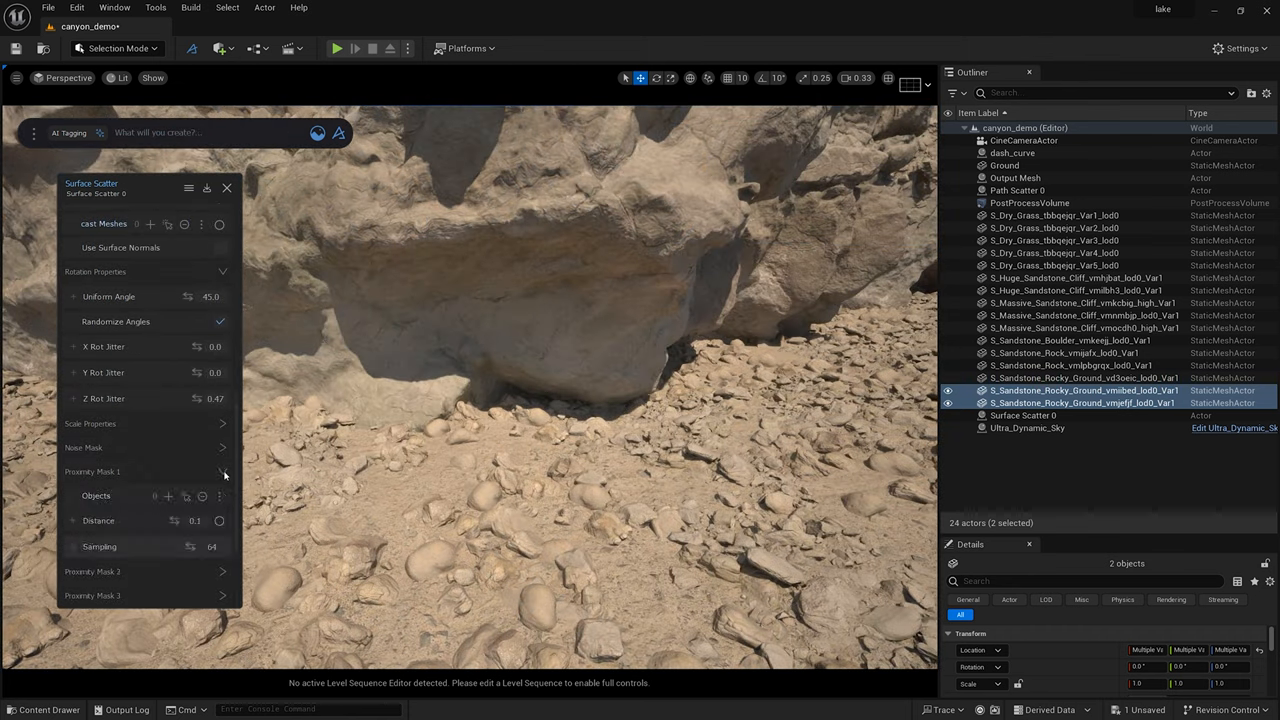
click(1012, 152)
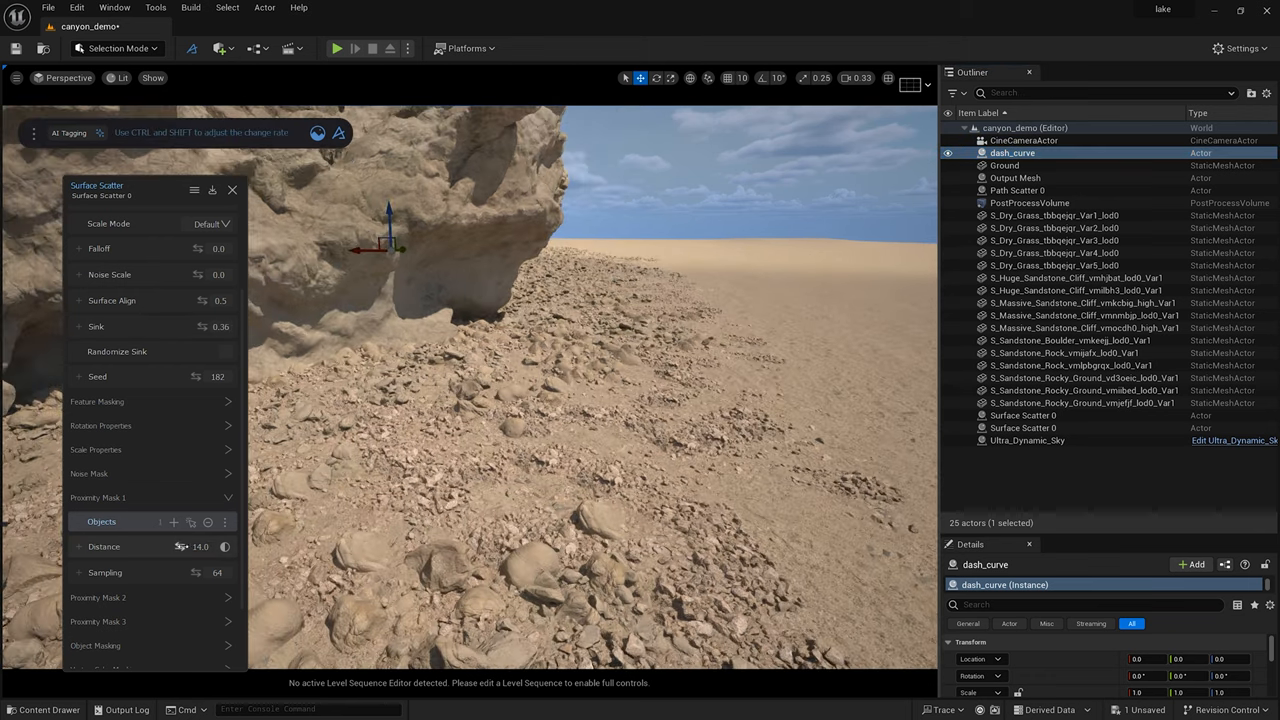
Scatter the five dry grass meshes on the ground among the rocky debris.
drag(200, 546, 196, 546)
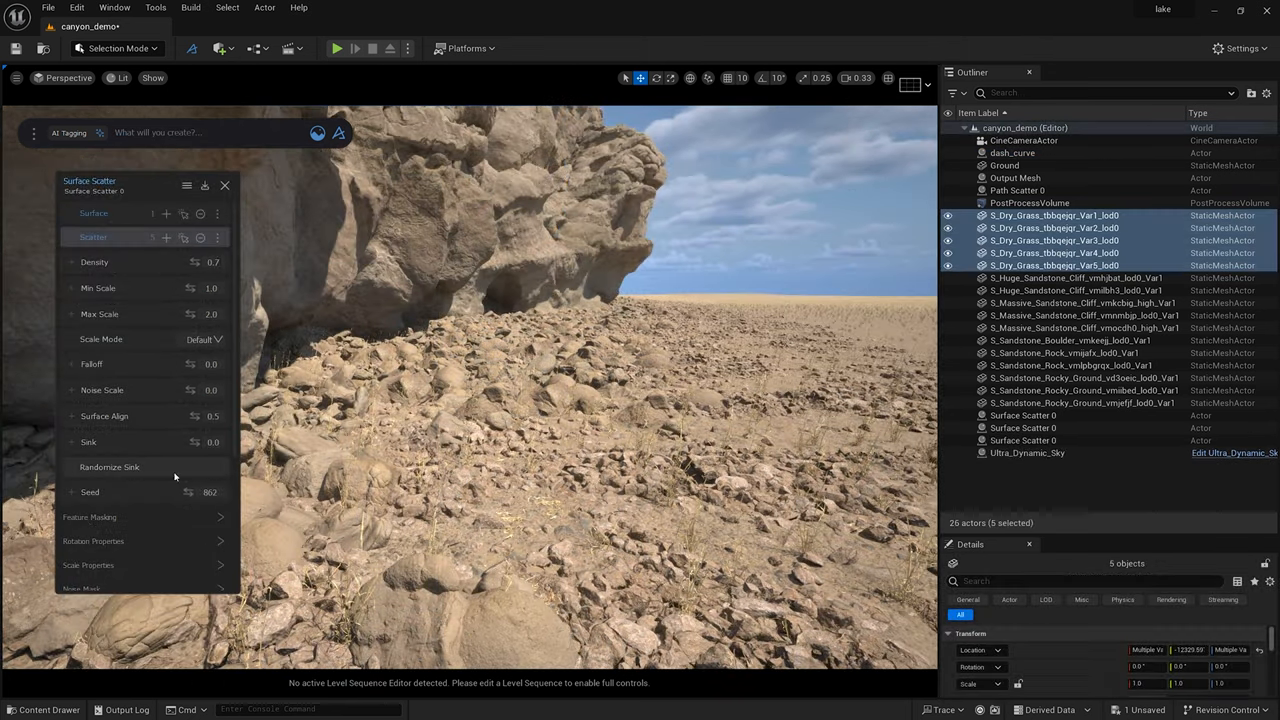
click(212, 442)
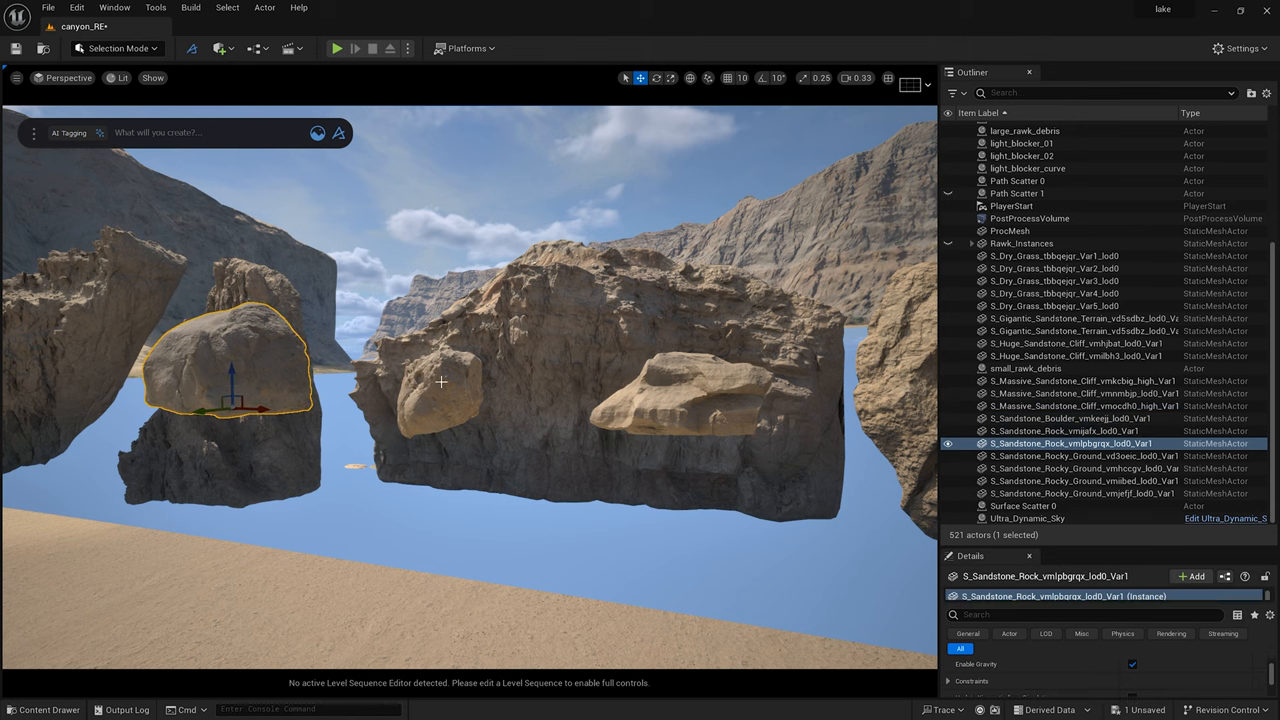
Add another sandstone boulder mesh to the selection for the Grid Scatter.
click(680, 400)
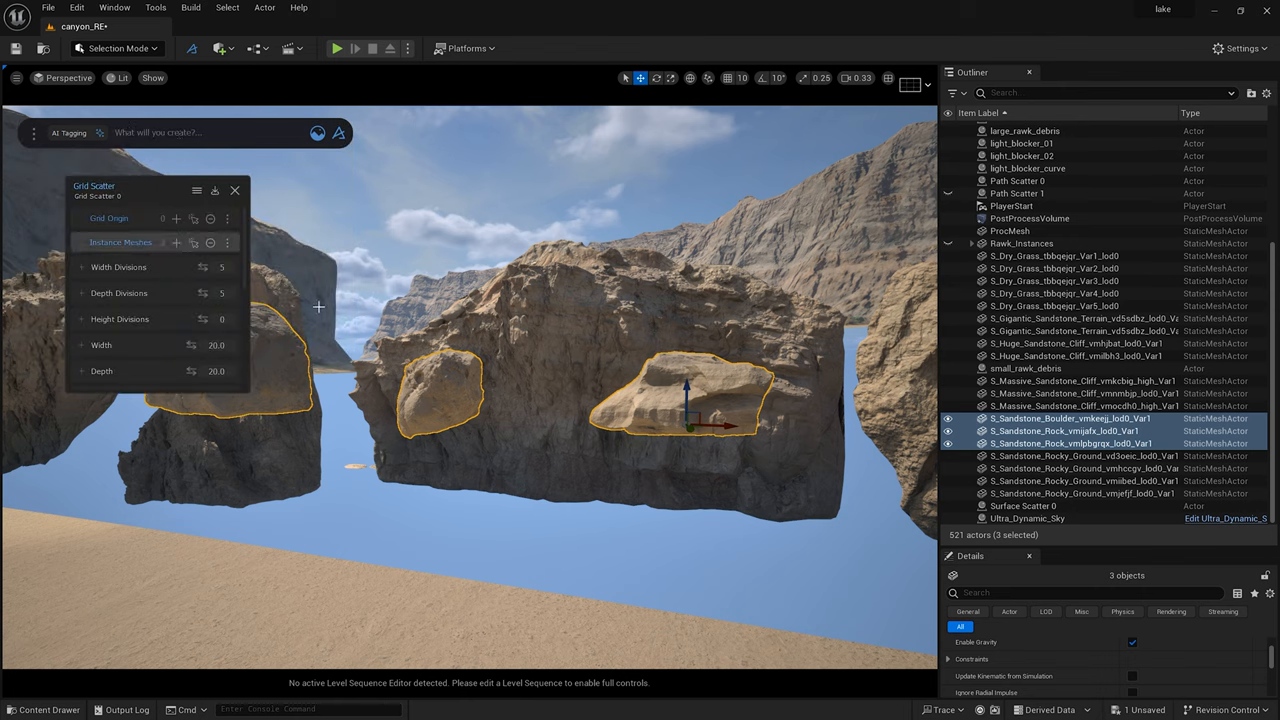
mouse_move(604, 482)
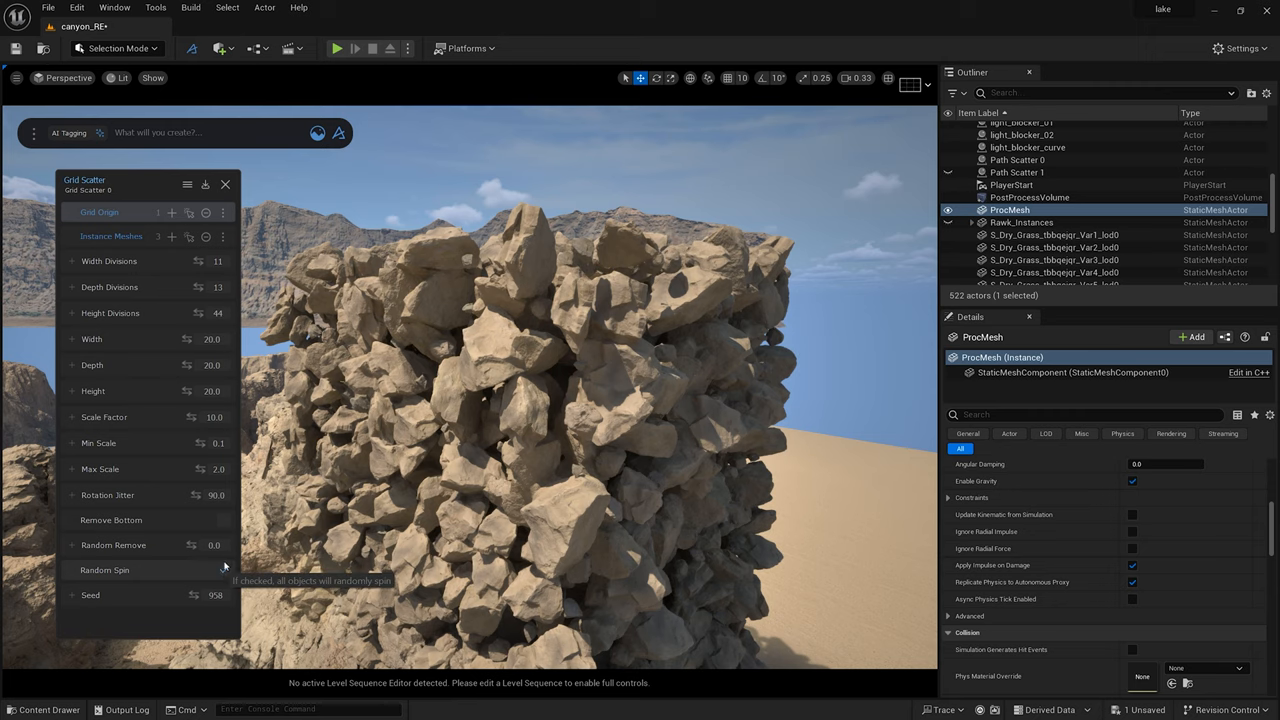
Loosen the Grid Scatter dimensions and select the Create Instances boulder grid to raise it.
click(224, 570)
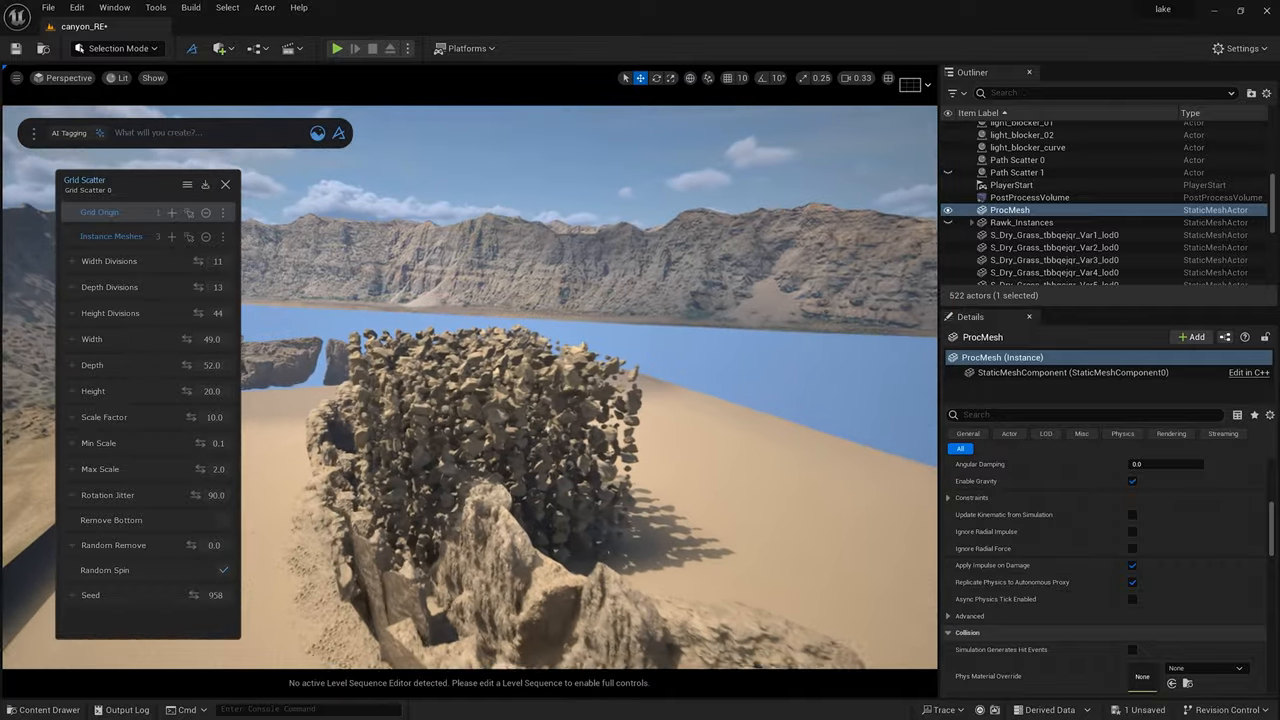
click(1024, 210)
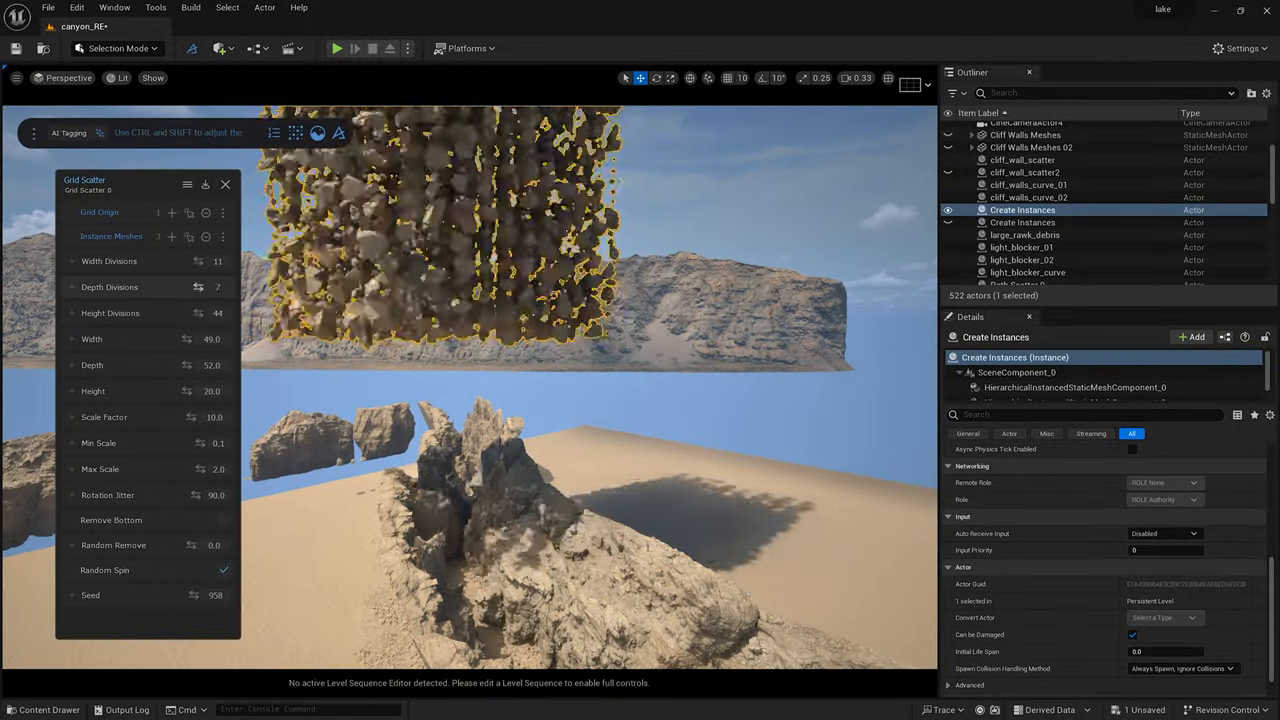
click(224, 184)
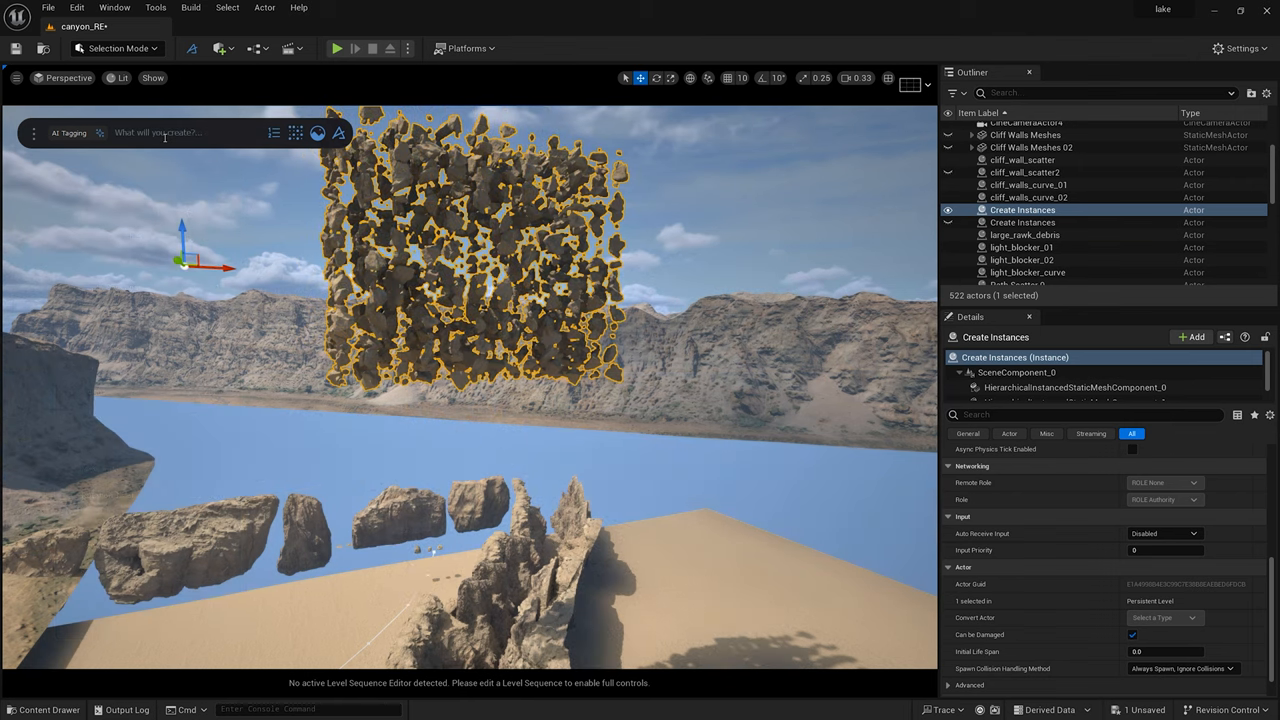
mouse_move(168, 140)
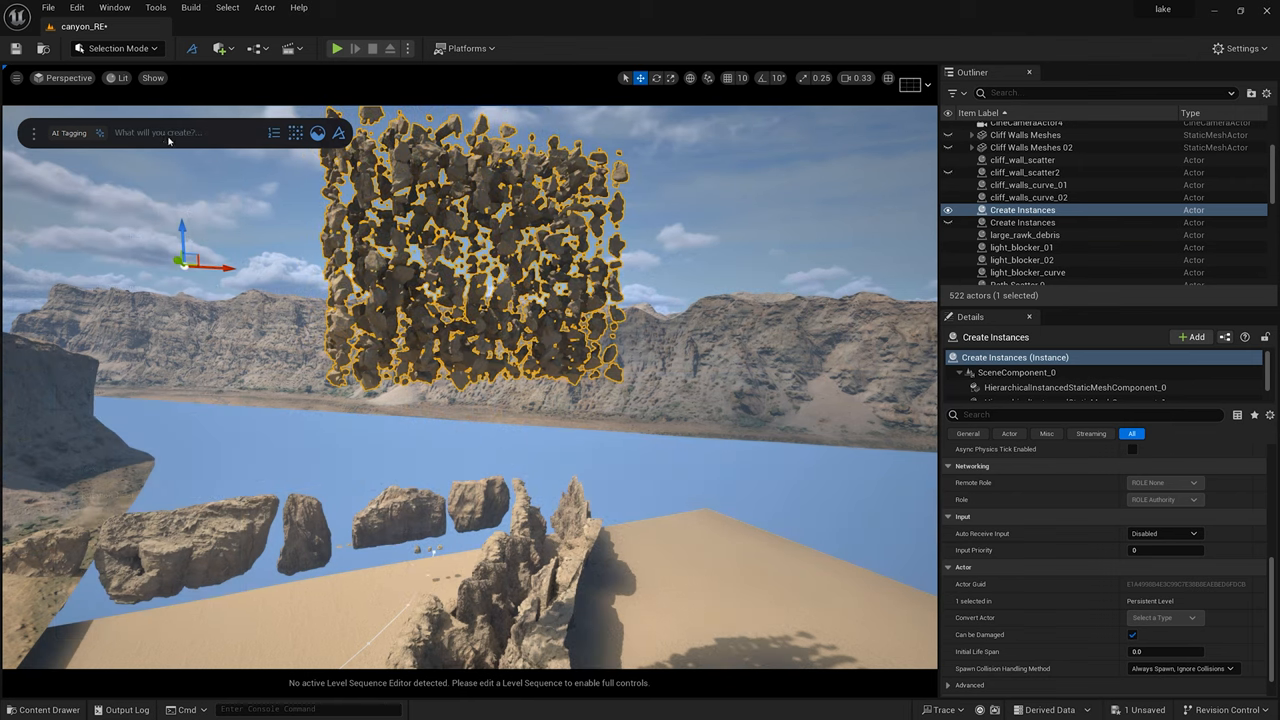